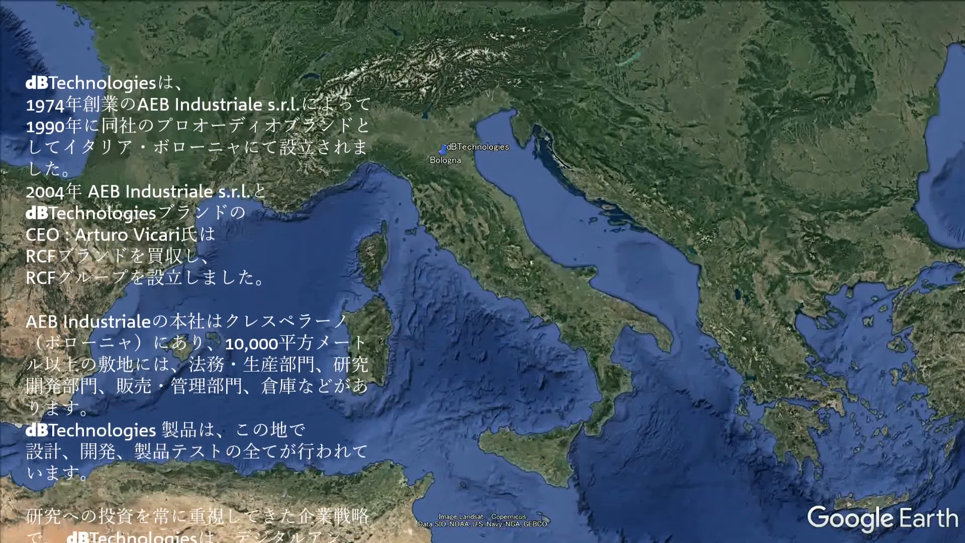
scroll("down", 3)
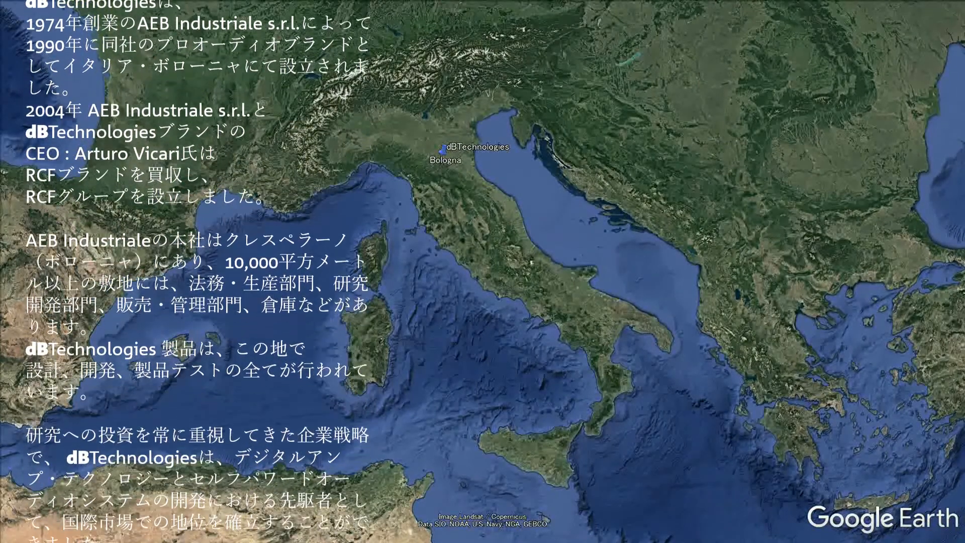
scroll("down", 3)
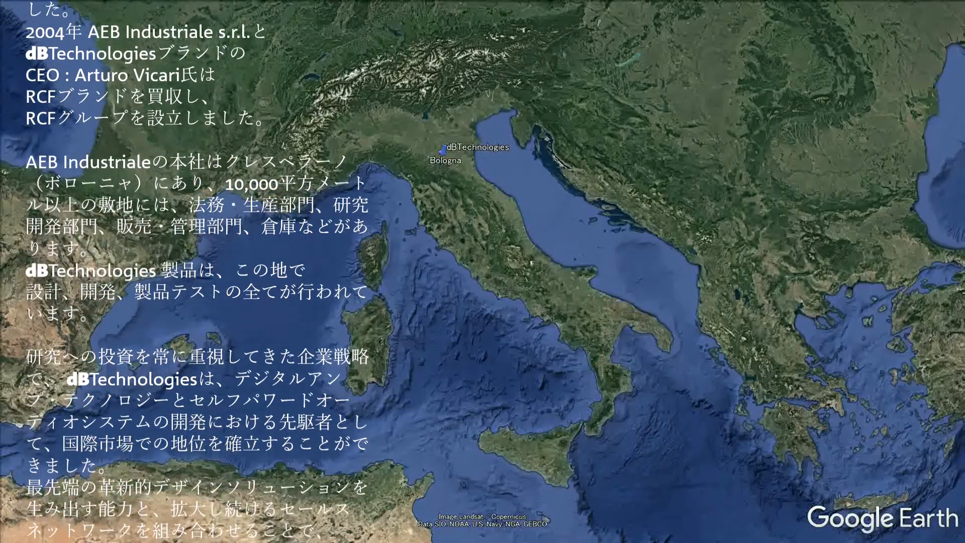
scroll("down", 3)
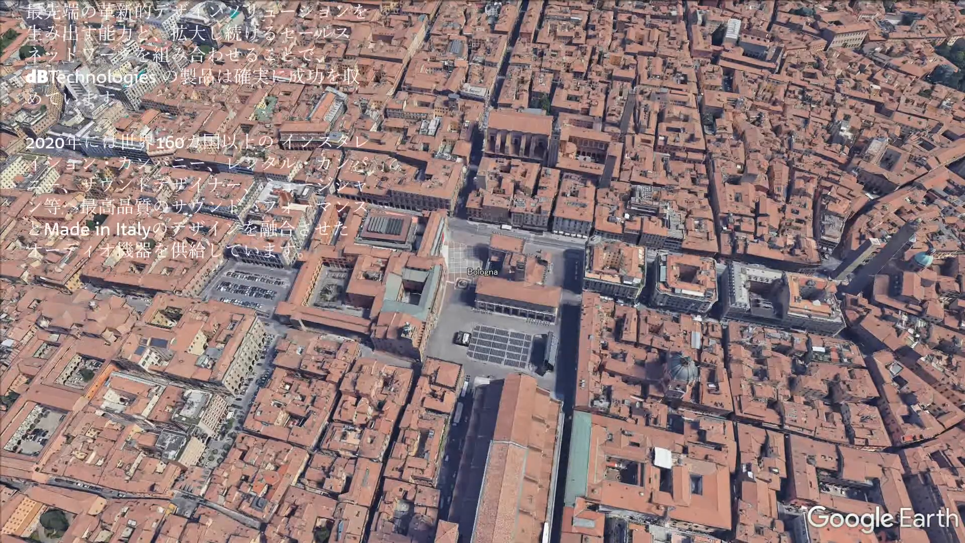
scroll("down", 3)
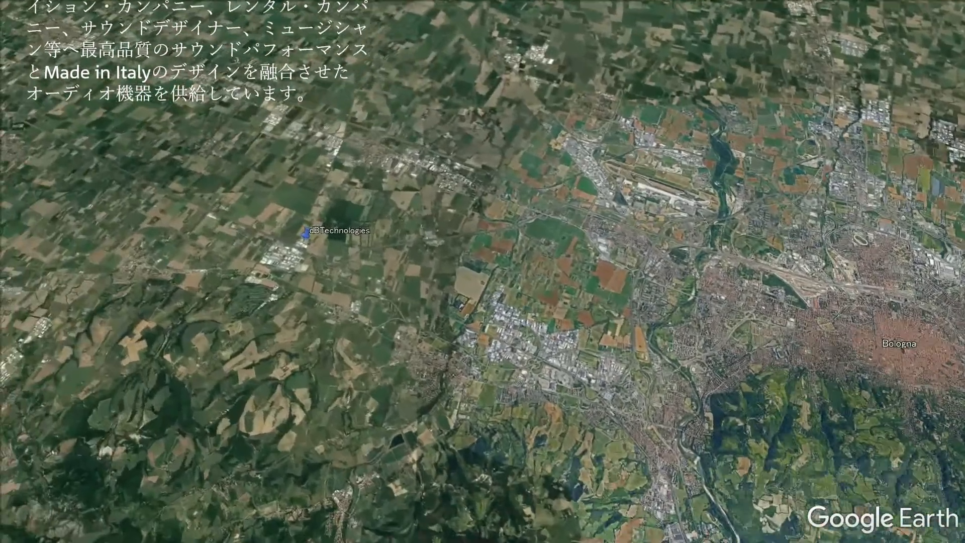
scroll("down", 3)
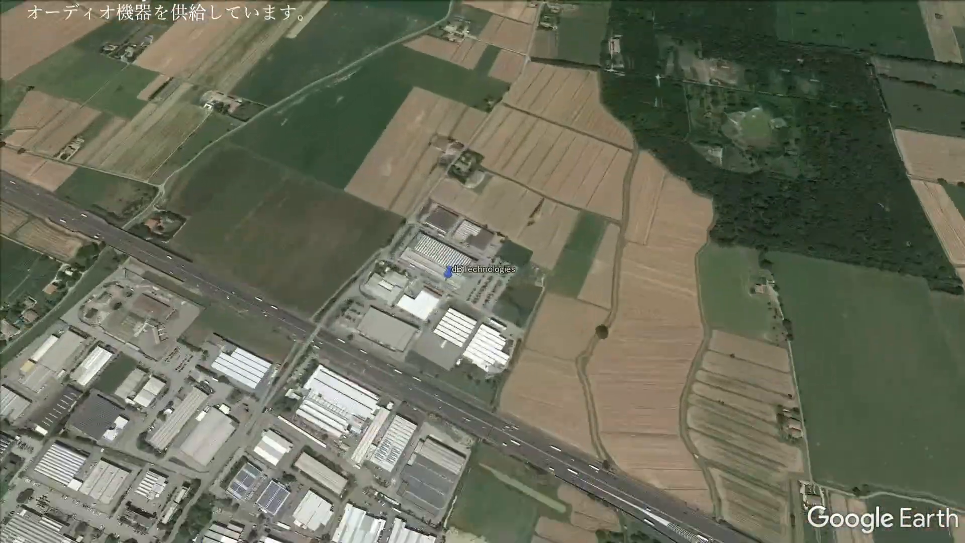